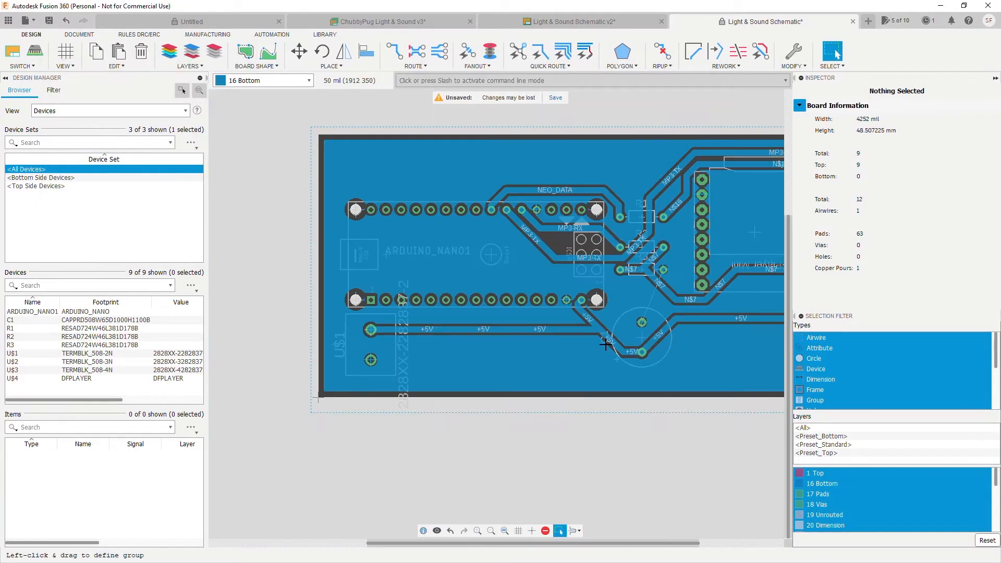
pyautogui.moveTo(604, 346)
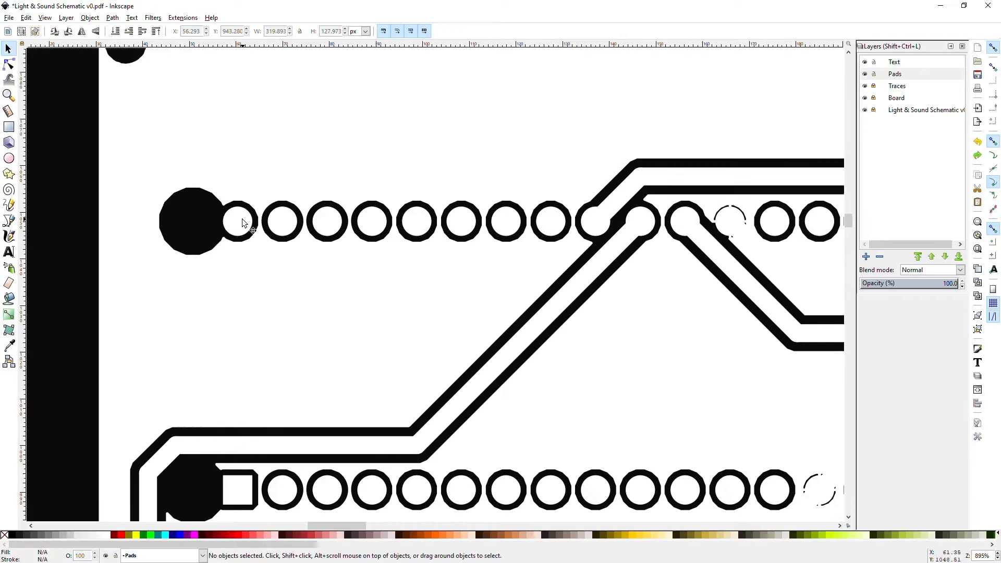
# Unhide the Text layer so the ChubbyPug Light & Sound label and logo show
pyautogui.click(460, 221)
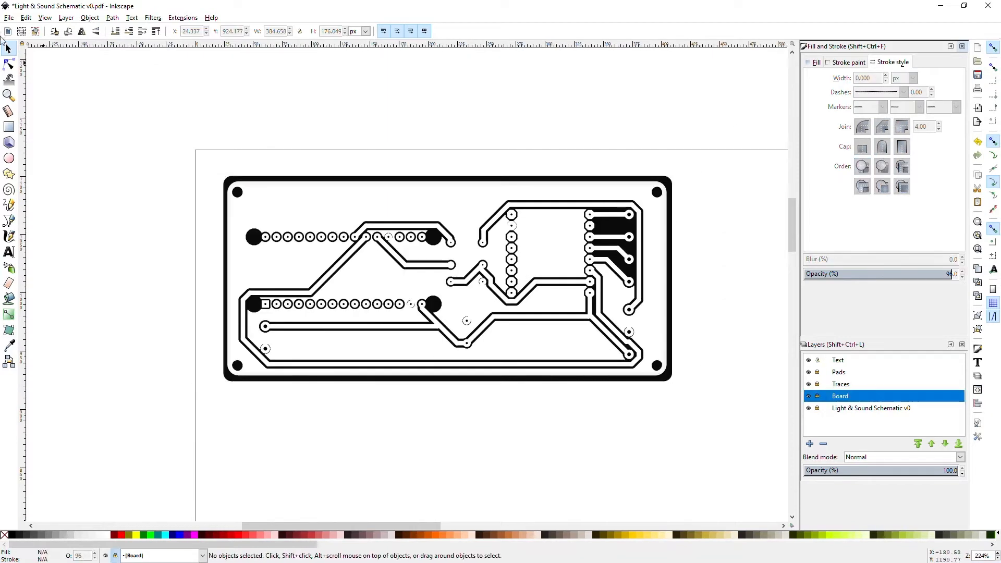
pyautogui.click(837, 360)
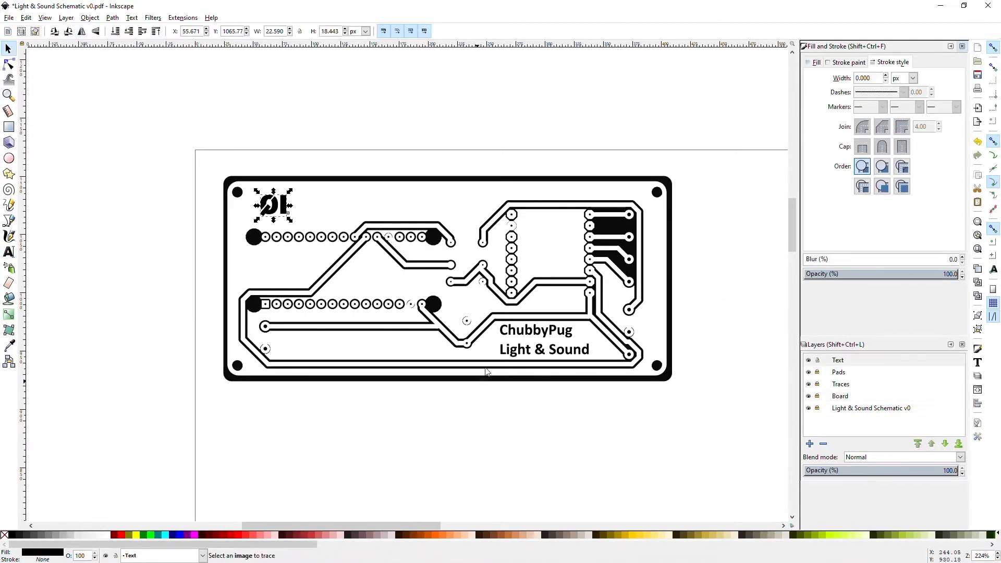